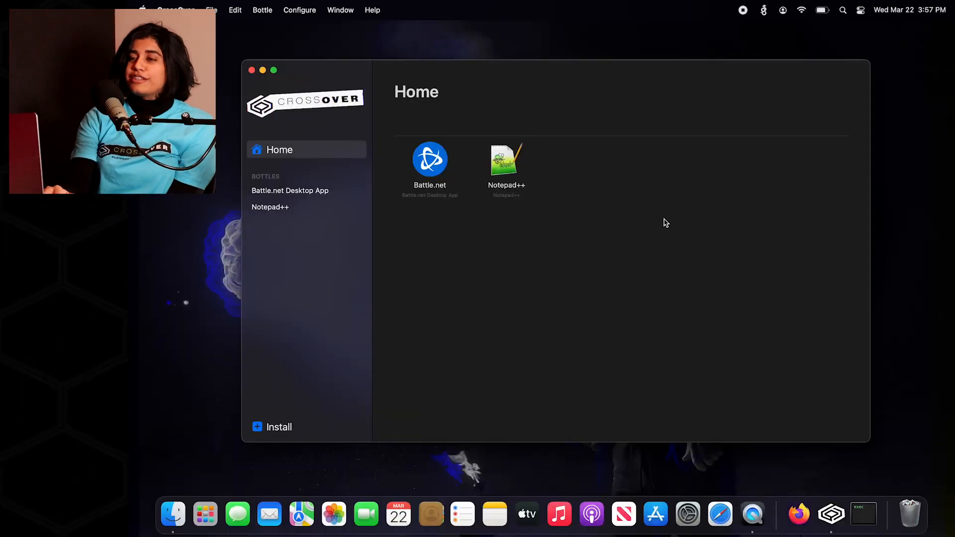
# - Start importing a bottle from an archive via the Bottle menu
pyautogui.click(261, 10)
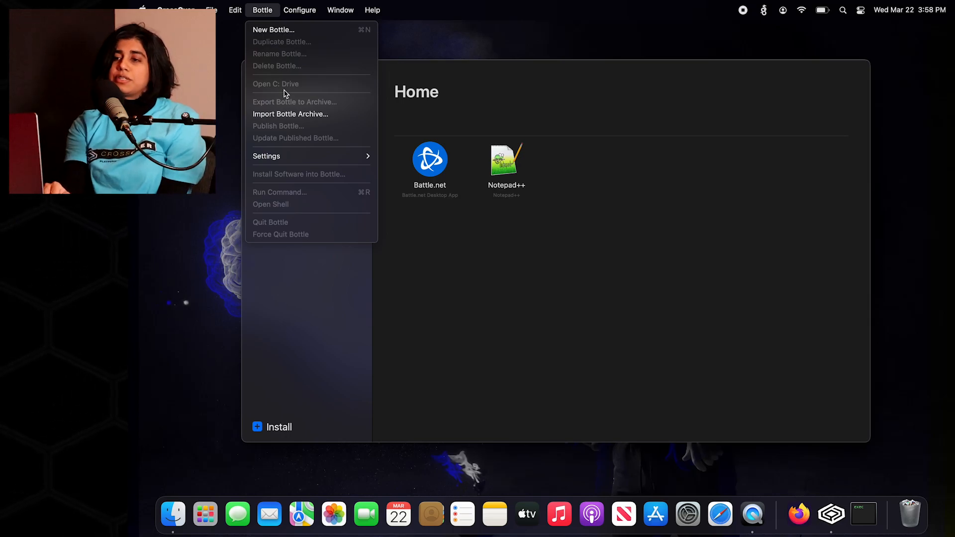
pyautogui.moveTo(311, 113)
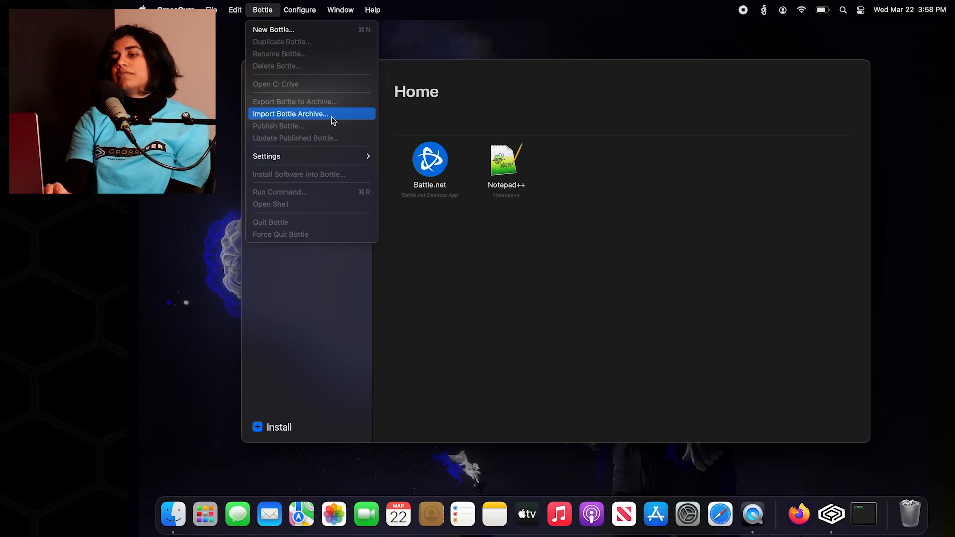
pyautogui.press('Escape')
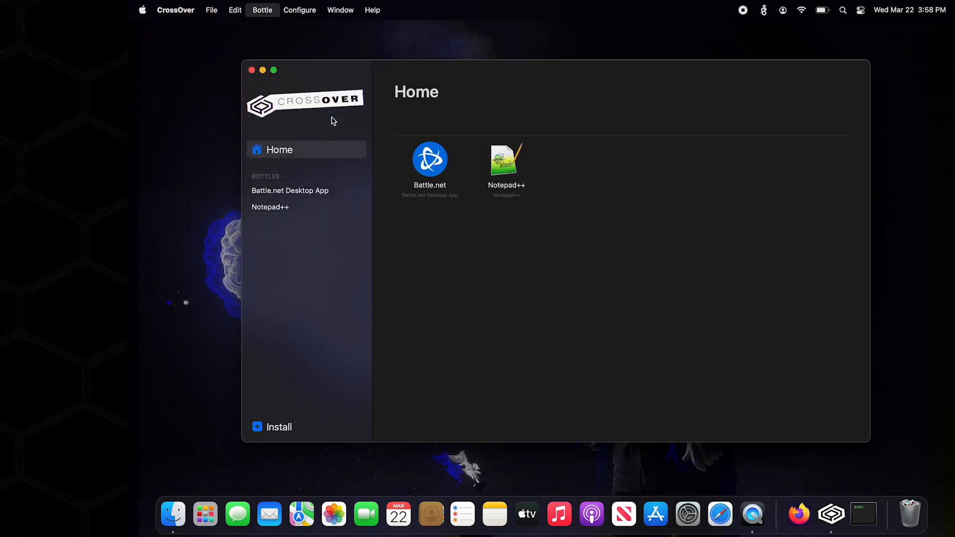
pyautogui.click(262, 10)
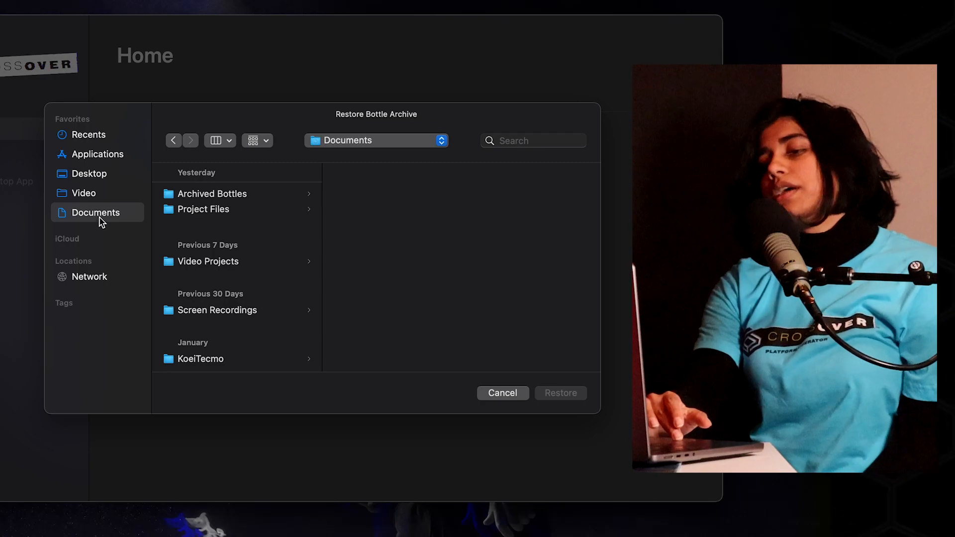
# - Select FavoriteSteamGames.cxarchive in Documents > Archived Bottles and restore from it
pyautogui.click(212, 194)
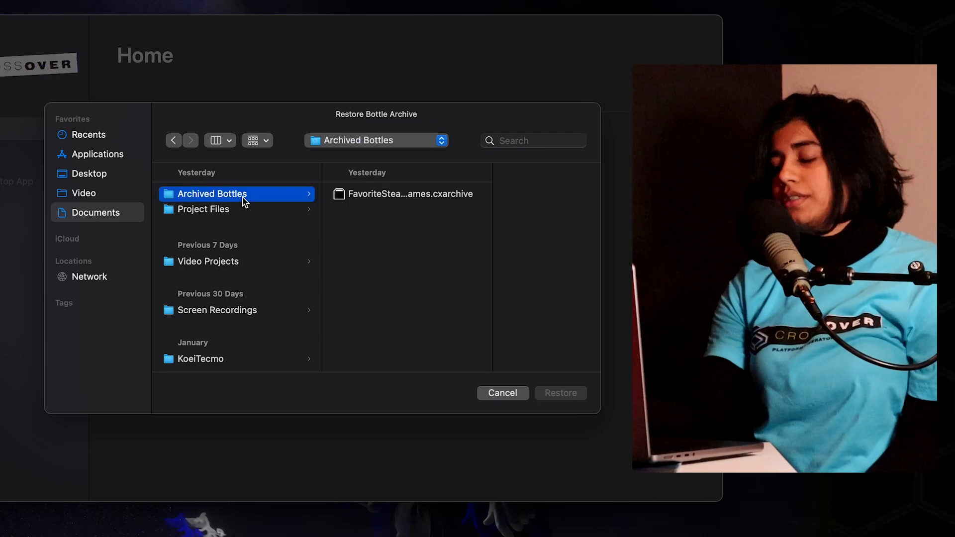
pyautogui.moveTo(389, 266)
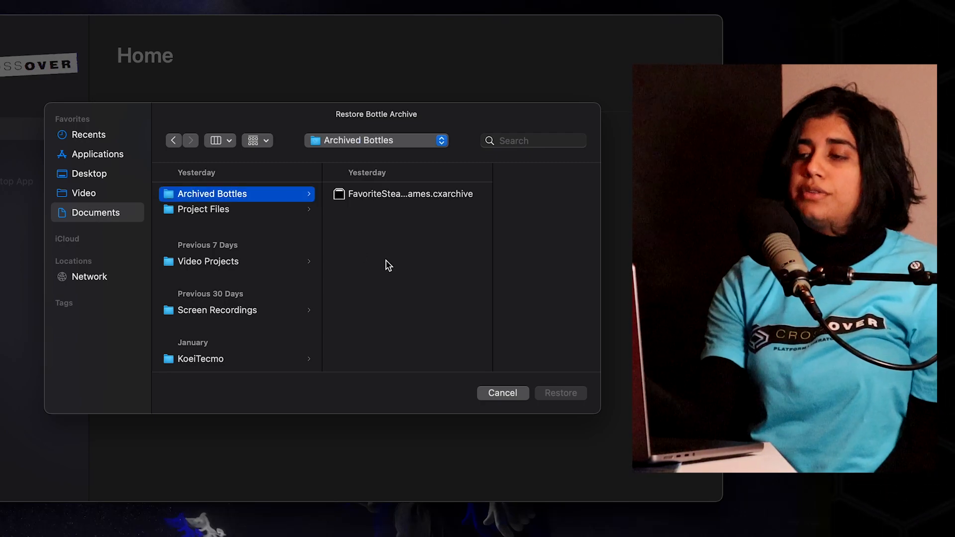
pyautogui.moveTo(390, 237)
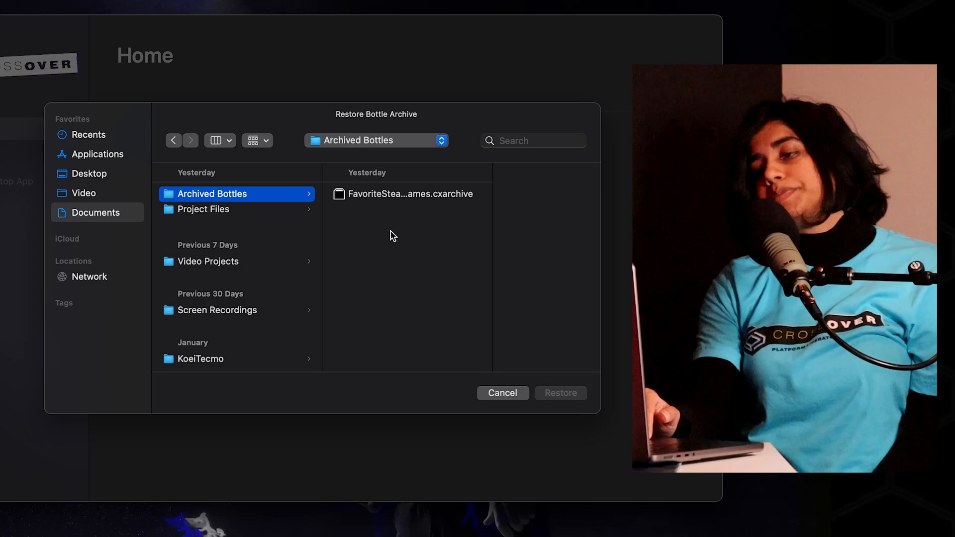
pyautogui.click(407, 194)
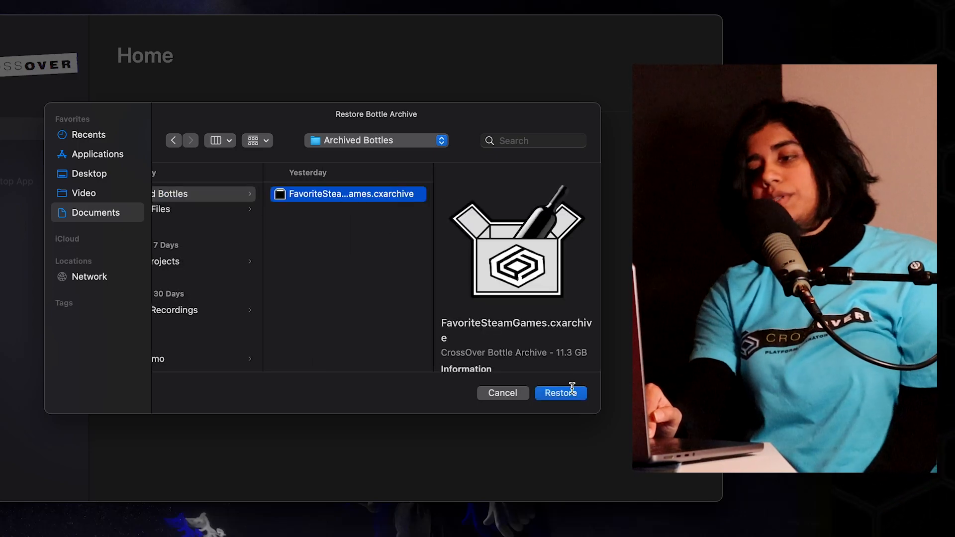
pyautogui.click(560, 393)
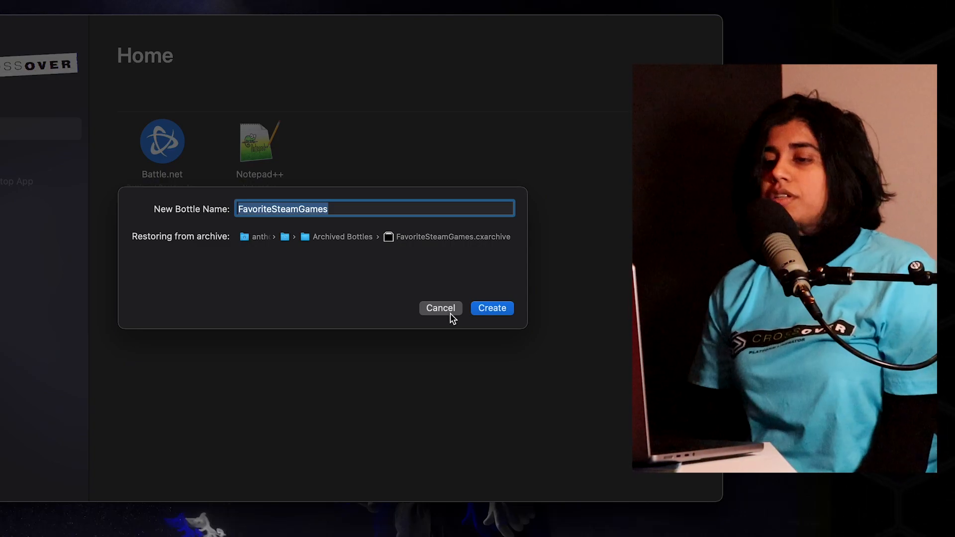
# - Keep the proposed name FavoriteSteamGames and create the bottle from the archive
pyautogui.click(492, 308)
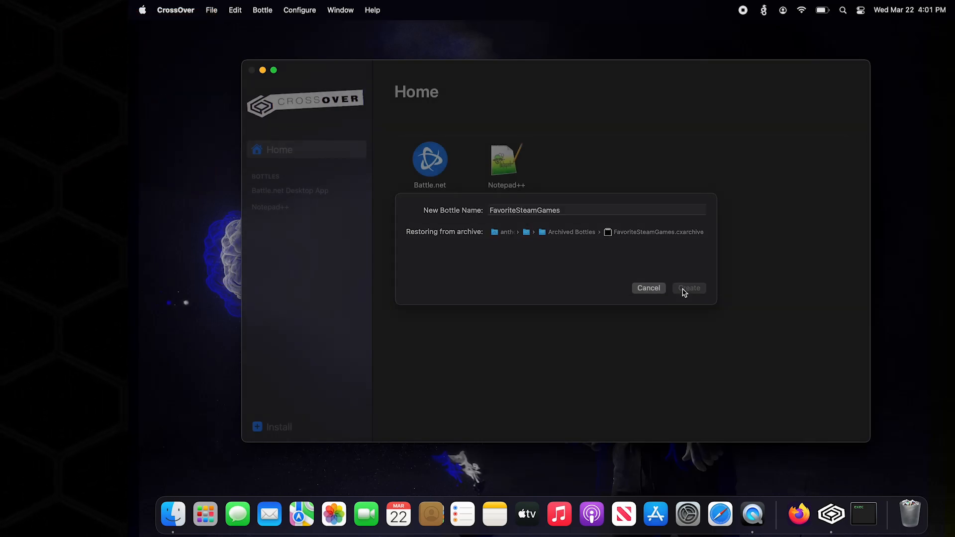
pyautogui.click(688, 287)
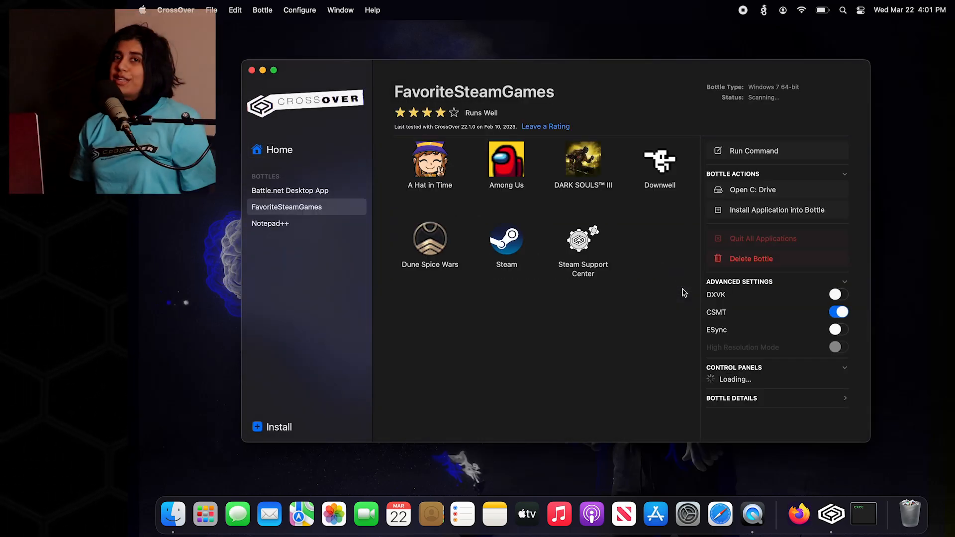